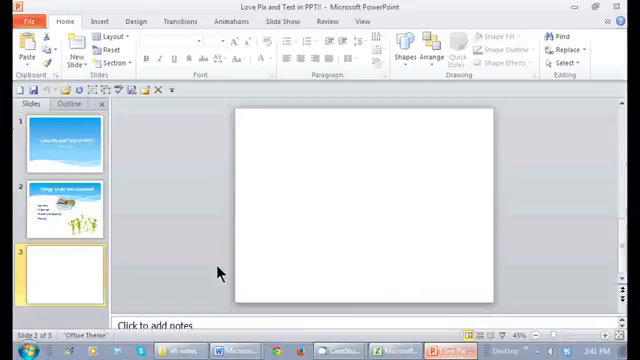
mouse_move(348, 215)
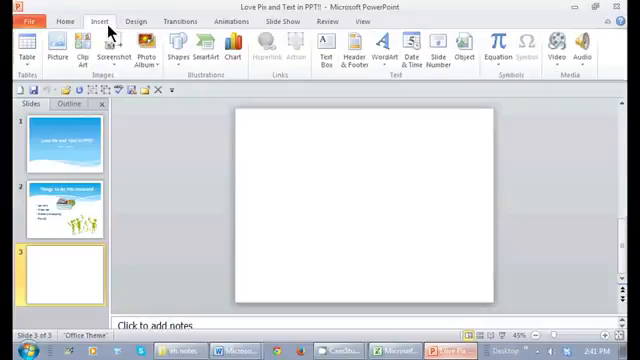
mouse_move(120, 47)
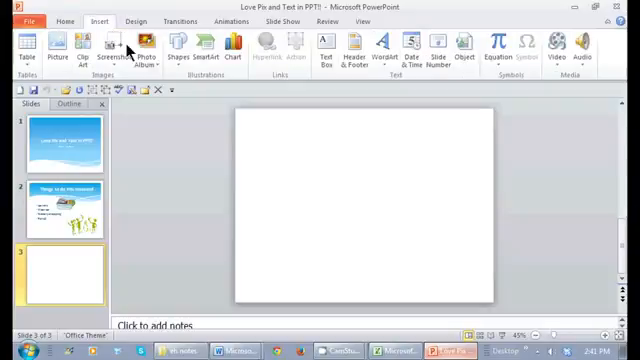
mouse_move(378, 48)
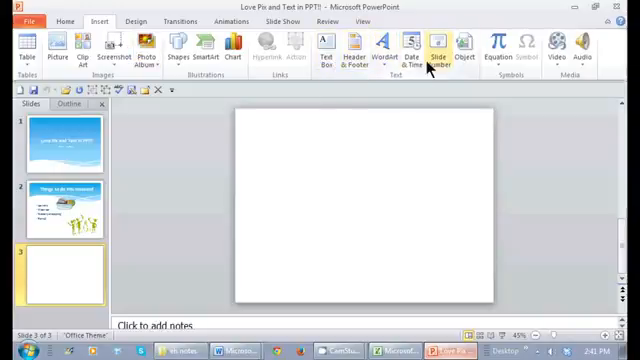
mouse_move(464, 50)
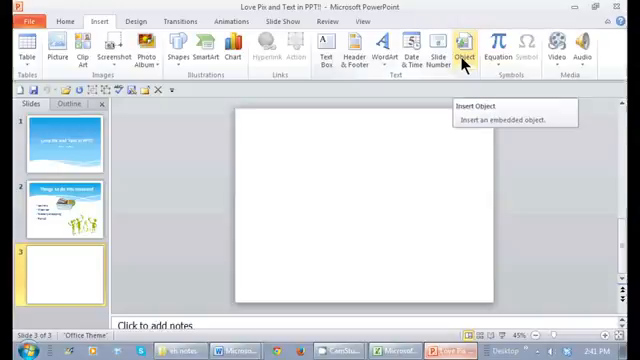
Open the Insert Object dialog with the Create from file option selected
click(465, 50)
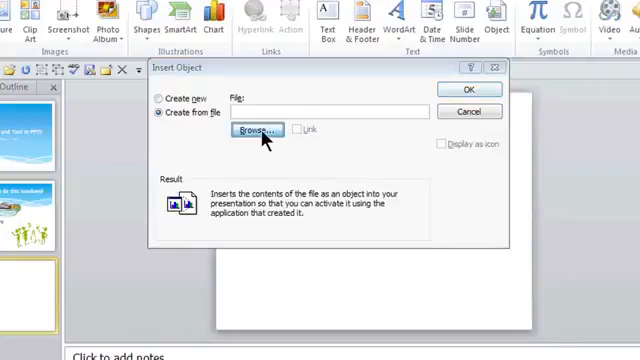
Browse to Desktop > eh notes and choose the 'Short docu - 1 page' document
click(258, 131)
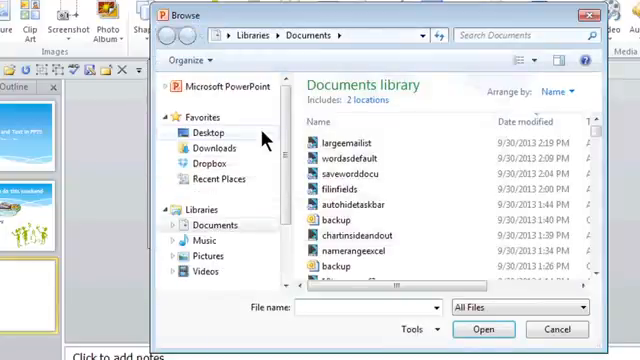
click(208, 133)
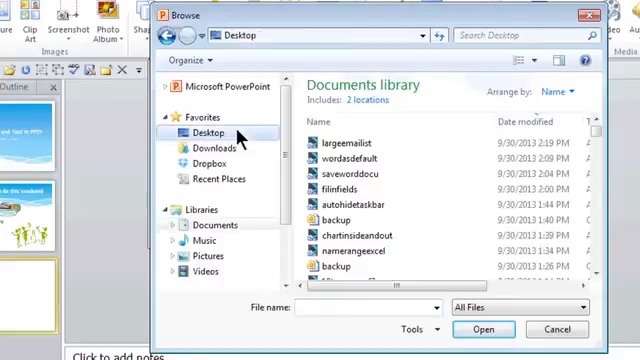
click(205, 133)
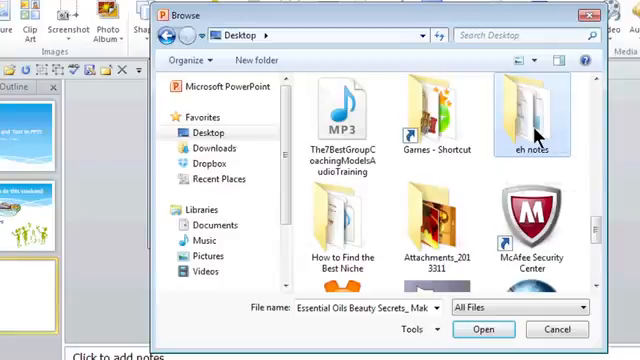
double_click(536, 125)
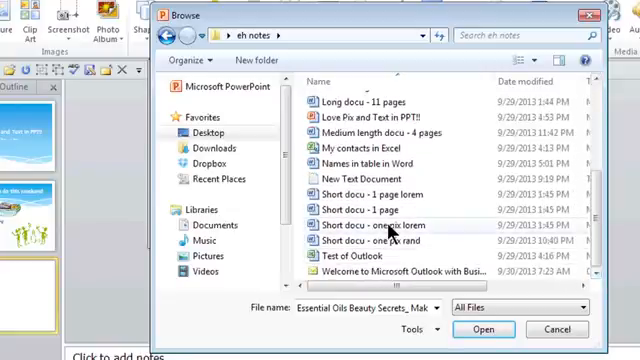
click(368, 210)
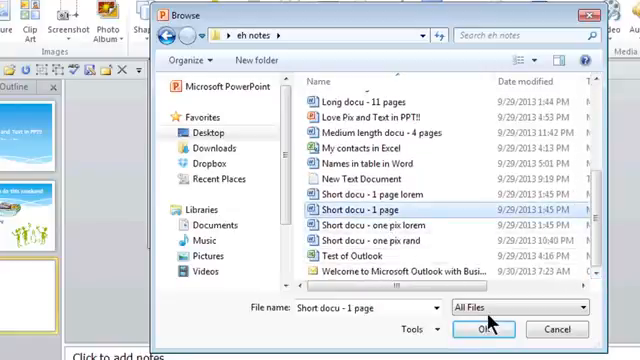
click(481, 329)
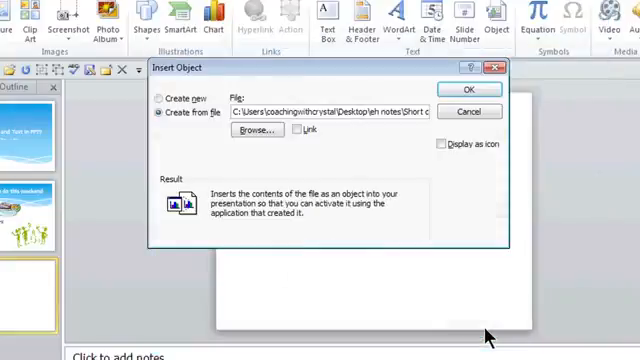
mouse_move(459, 232)
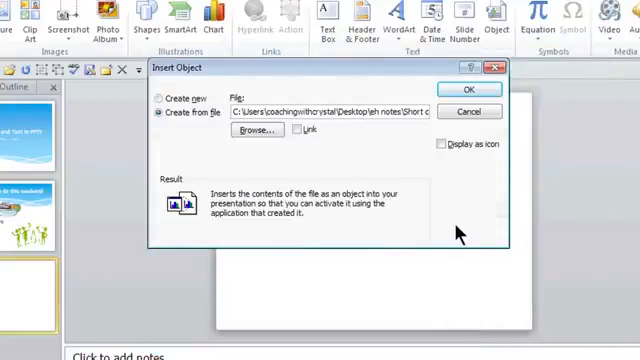